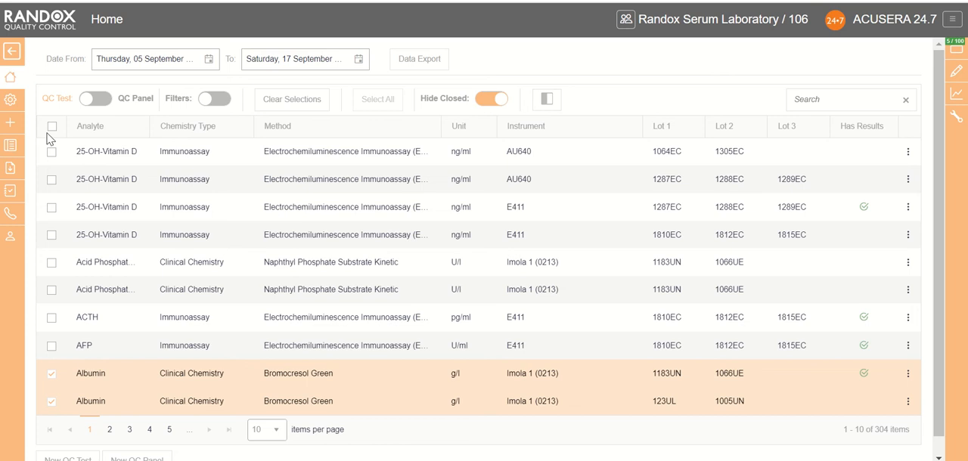
Clear the selected Albumin test rows and show page 2 of the Instrument Configuration list.
{"action": "left_click", "coordinate": [12, 100]}
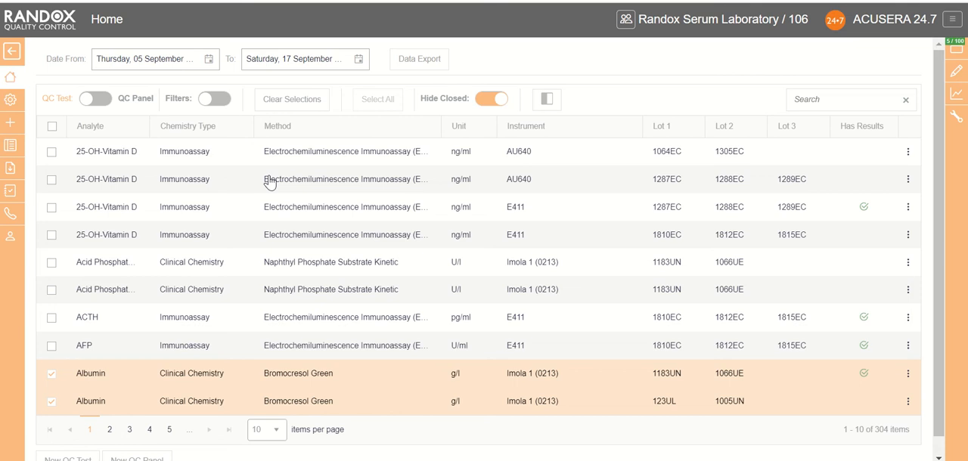
{"action": "mouse_move", "coordinate": [165, 139]}
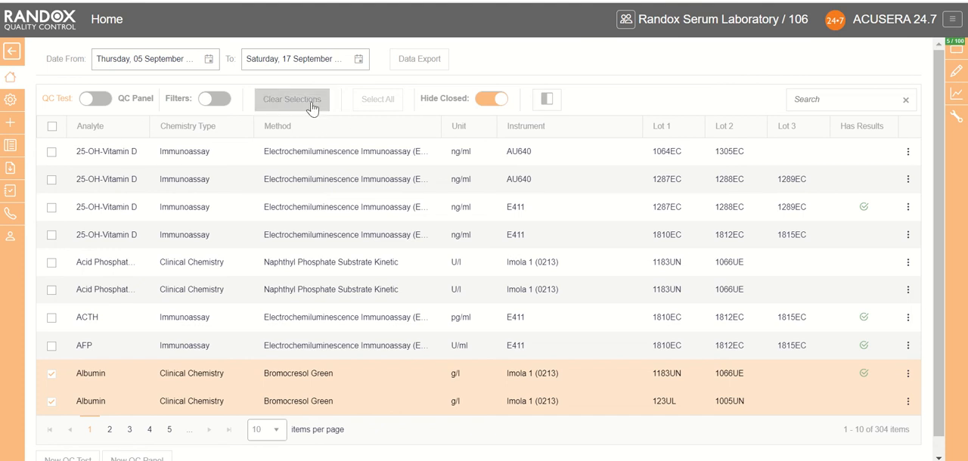
{"action": "left_click", "coordinate": [13, 100]}
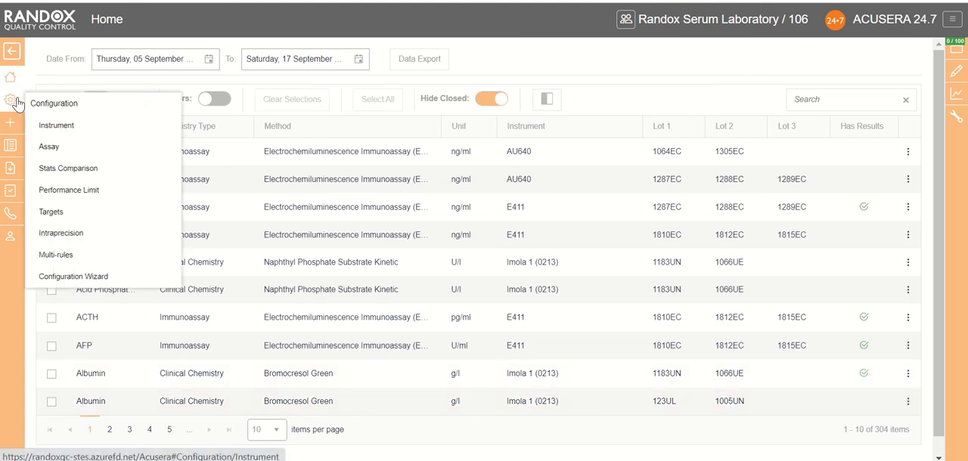
{"action": "mouse_move", "coordinate": [56, 124]}
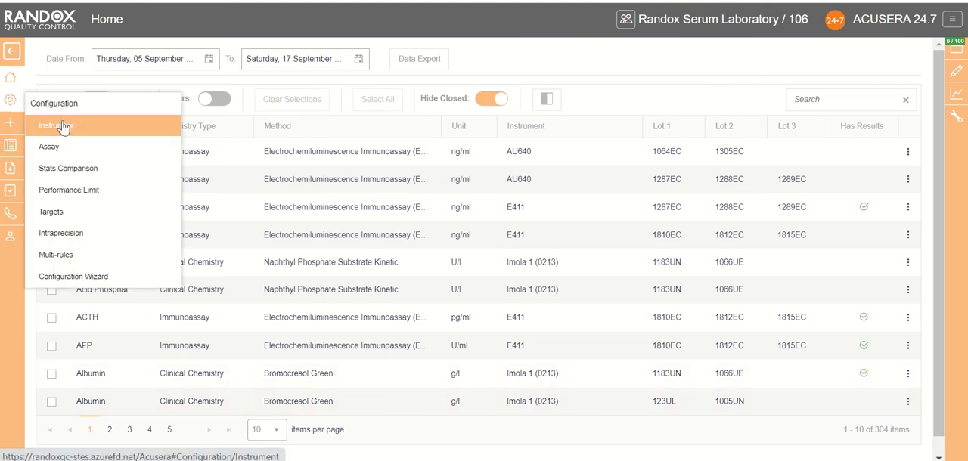
{"action": "left_click", "coordinate": [60, 124]}
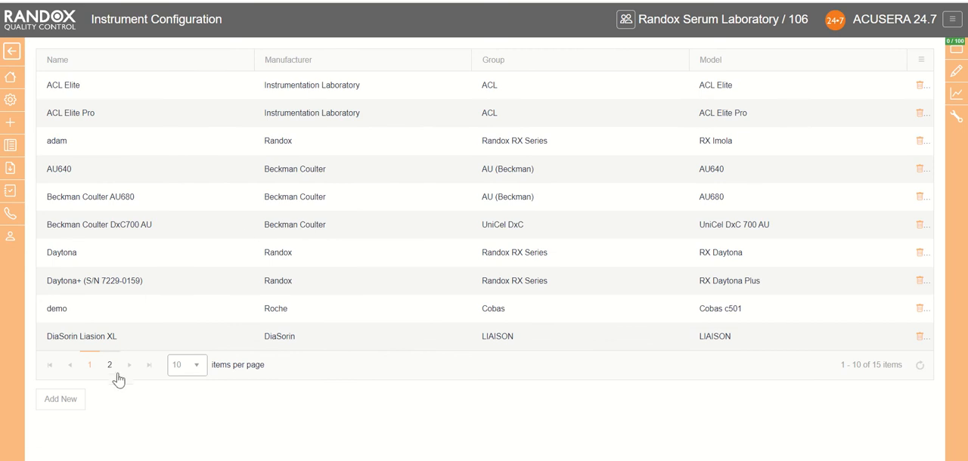
{"action": "left_click", "coordinate": [109, 366]}
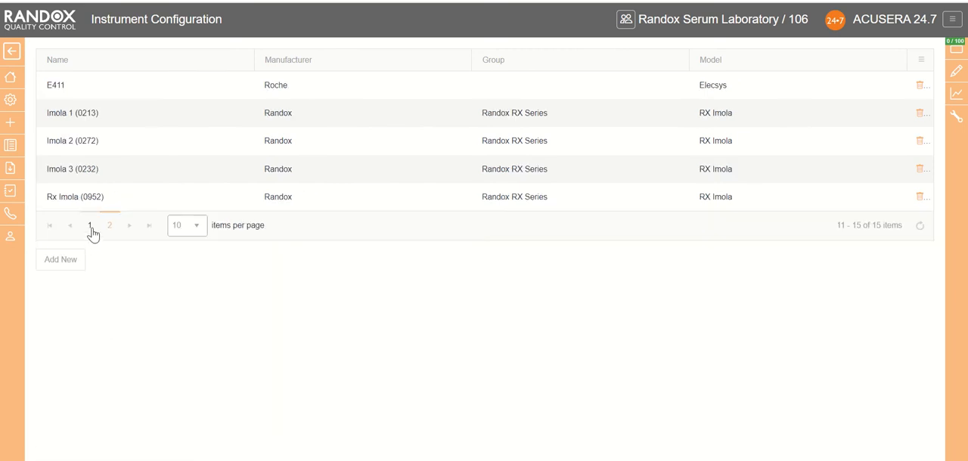
{"action": "mouse_move", "coordinate": [131, 356]}
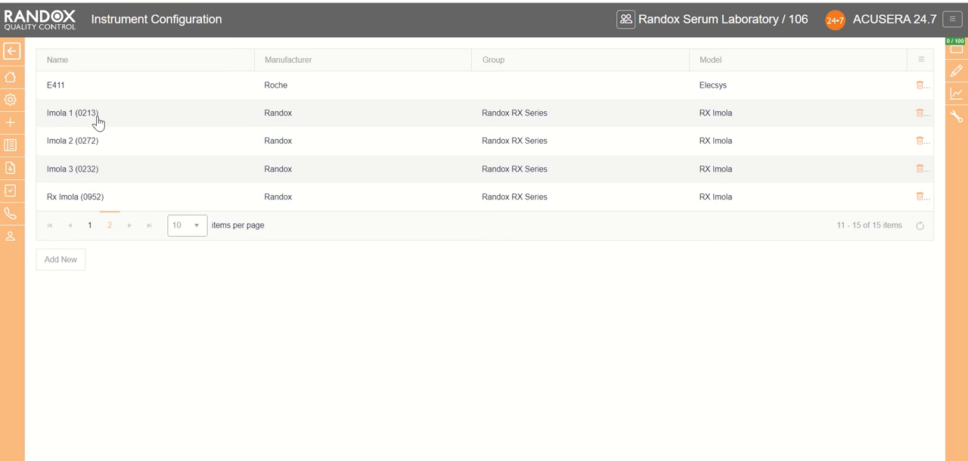
Open instrument Imola 1 (0213) with its details and existing manufacturer maintenance event.
{"action": "left_click", "coordinate": [73, 112]}
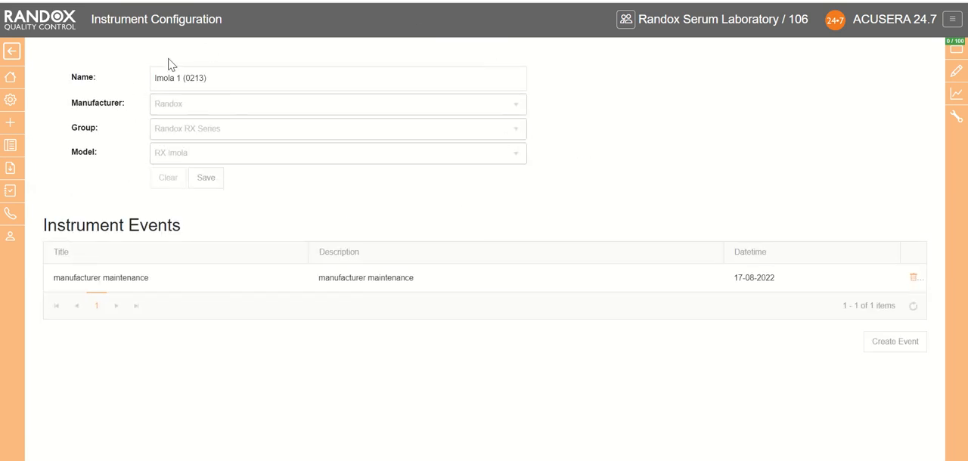
{"action": "mouse_move", "coordinate": [140, 239]}
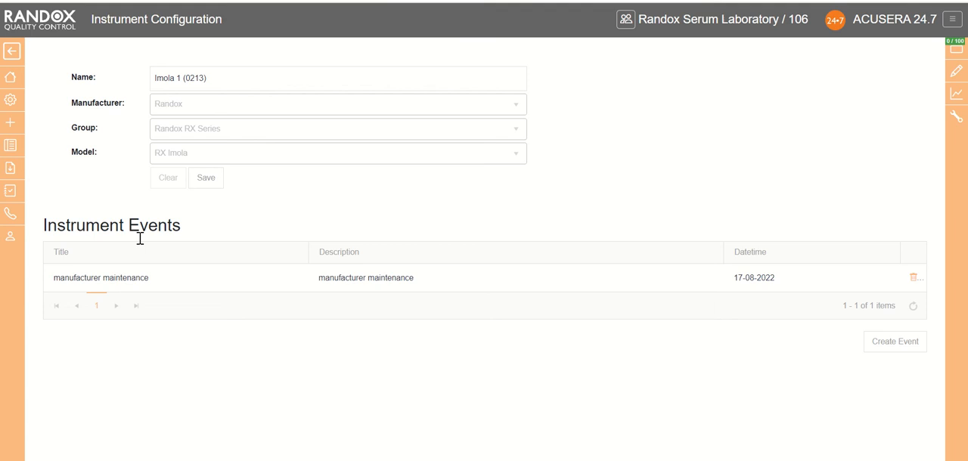
{"action": "mouse_move", "coordinate": [143, 282]}
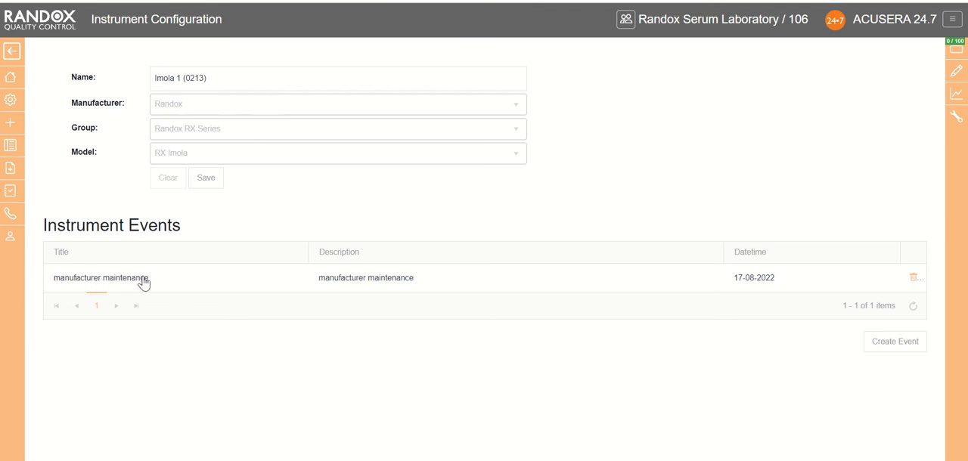
{"action": "mouse_move", "coordinate": [778, 239]}
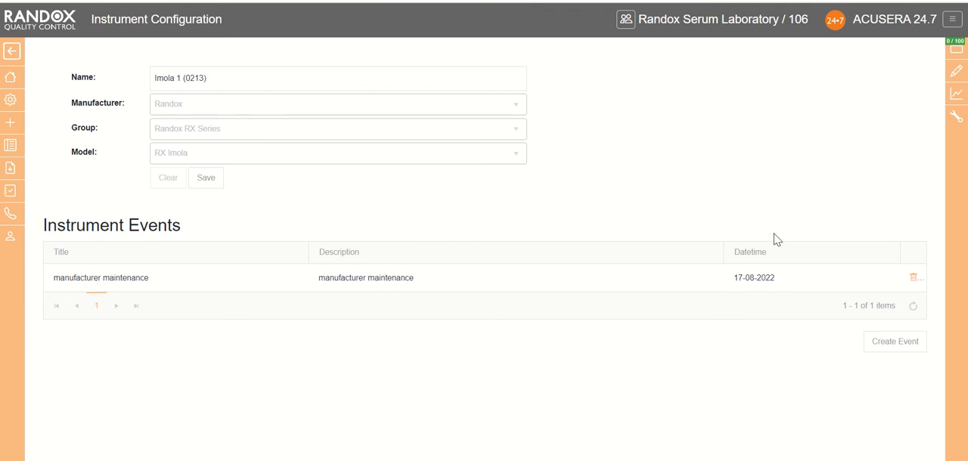
{"action": "mouse_move", "coordinate": [914, 278]}
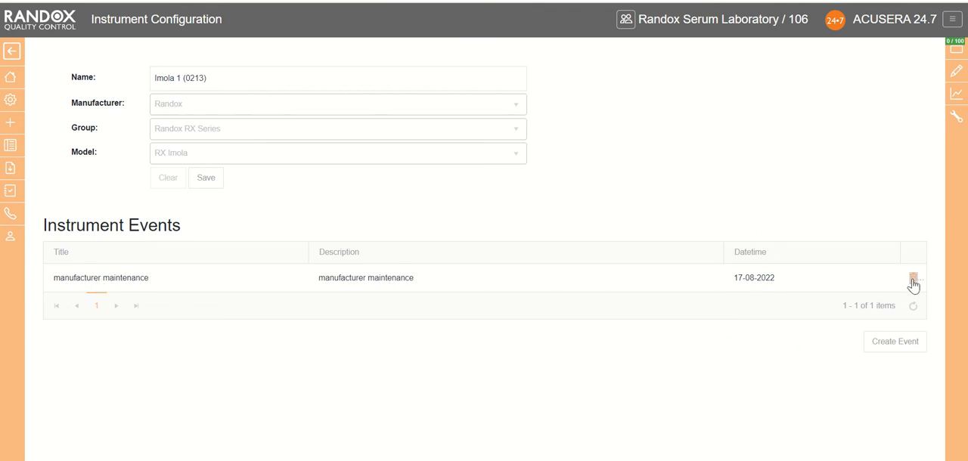
{"action": "mouse_move", "coordinate": [900, 354]}
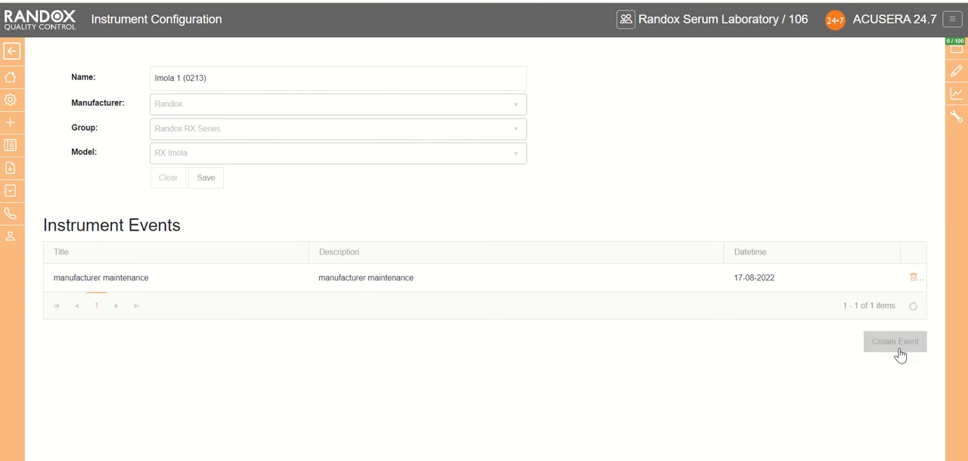
Start a new event titled 'calibration' dated 19-09-2022 for Imola 1 (0213).
{"action": "left_click", "coordinate": [896, 342]}
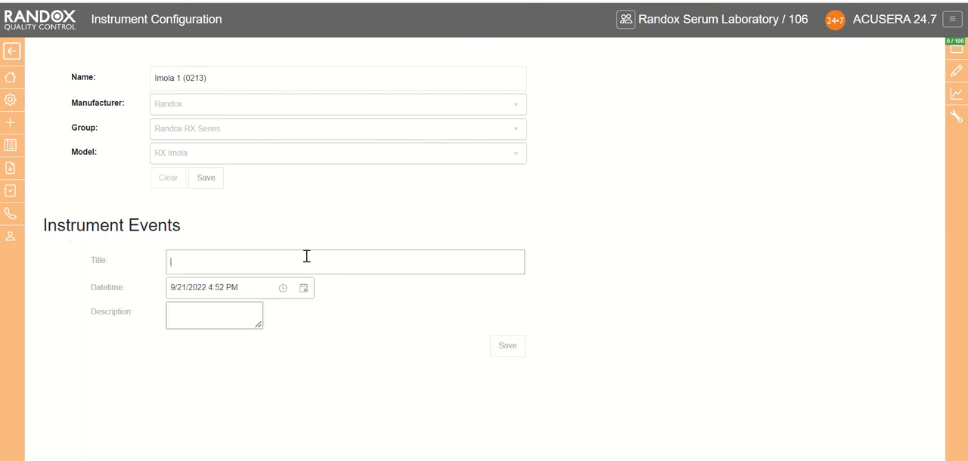
{"action": "type", "text": "call"}
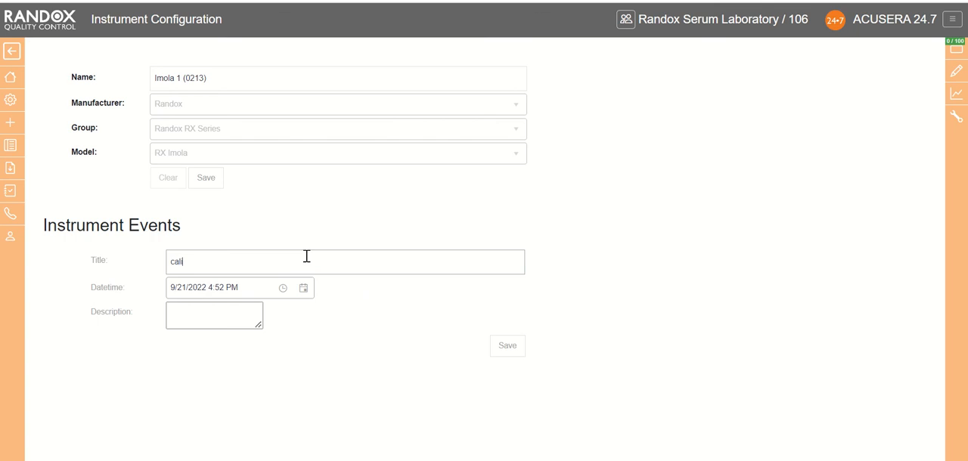
{"action": "type", "text": "ibration"}
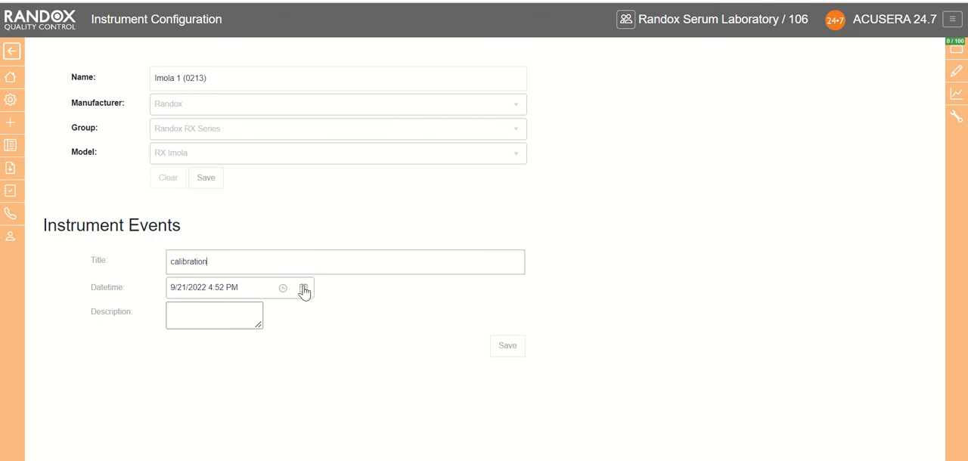
{"action": "left_click", "coordinate": [302, 288]}
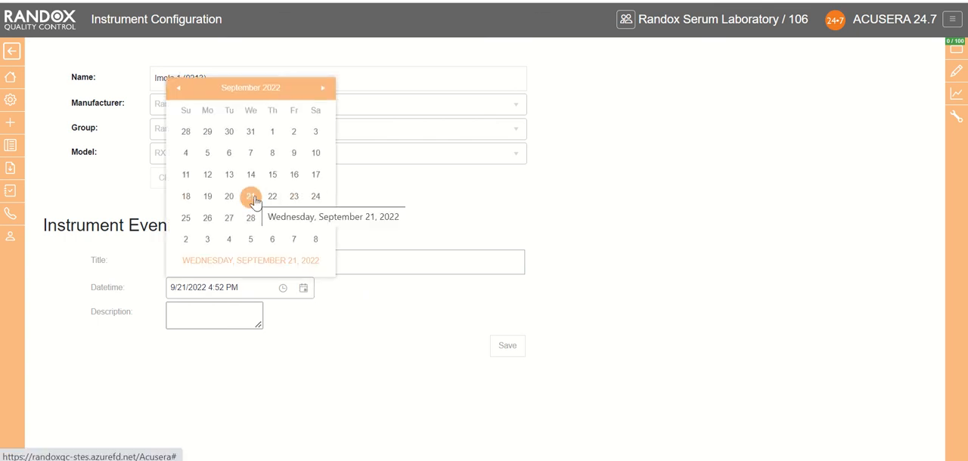
{"action": "mouse_move", "coordinate": [207, 196]}
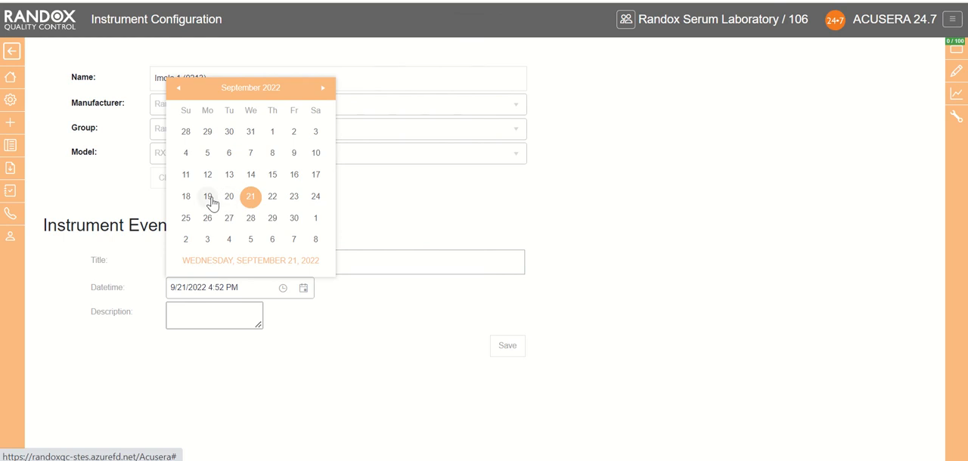
{"action": "left_click", "coordinate": [207, 197]}
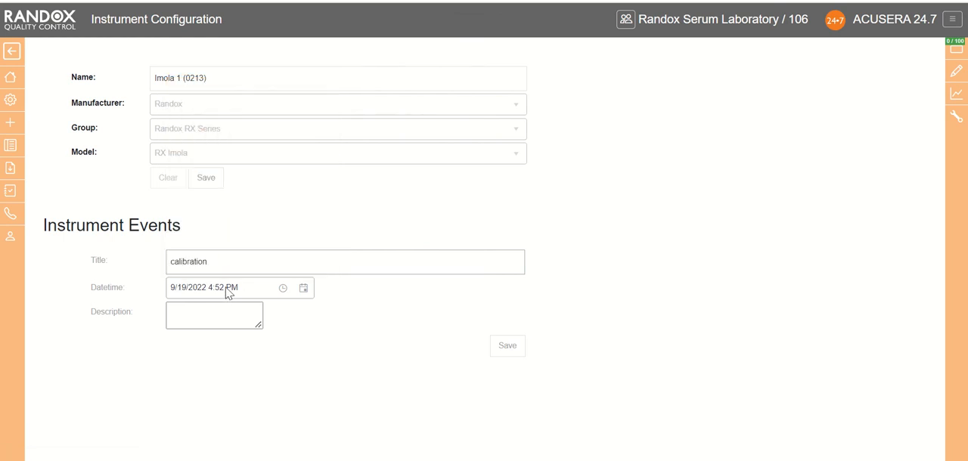
Describe the event as 'Calibration of instrument completed' and save it.
{"action": "left_click", "coordinate": [215, 315]}
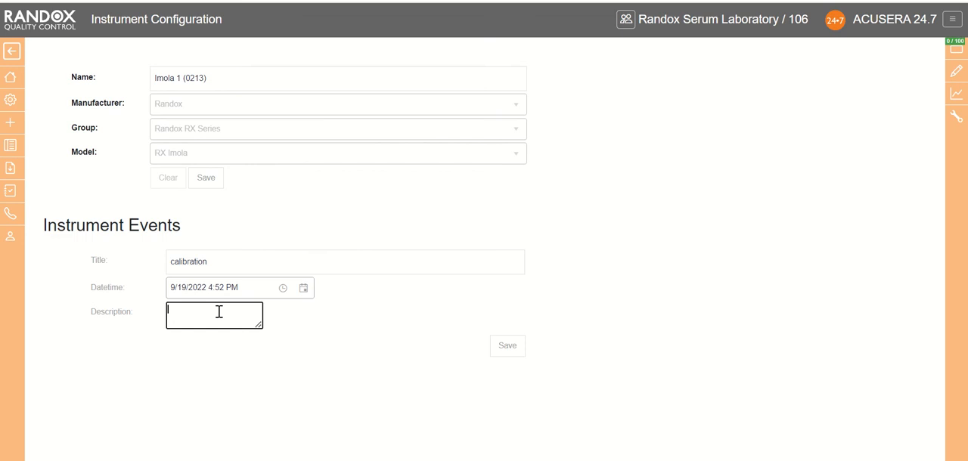
{"action": "type", "text": "Cali"}
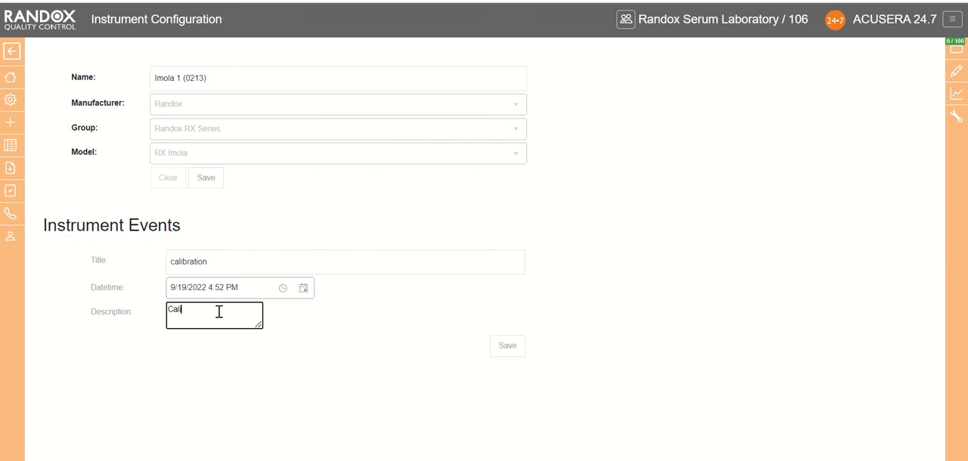
{"action": "type", "text": "ibration of instrument"}
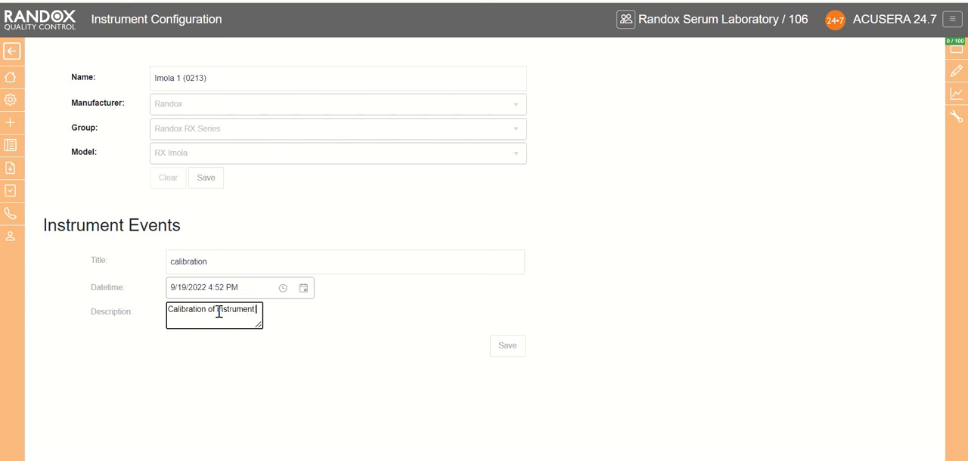
{"action": "type", "text": "completed"}
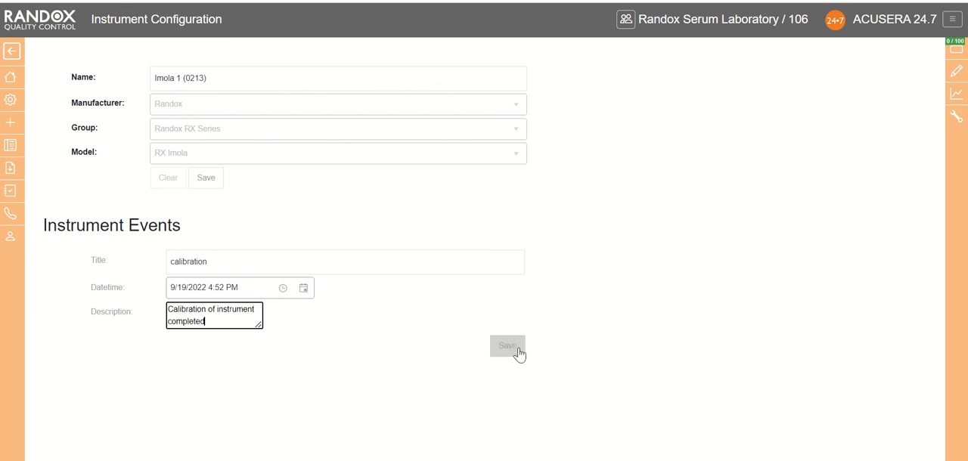
{"action": "left_click", "coordinate": [507, 345]}
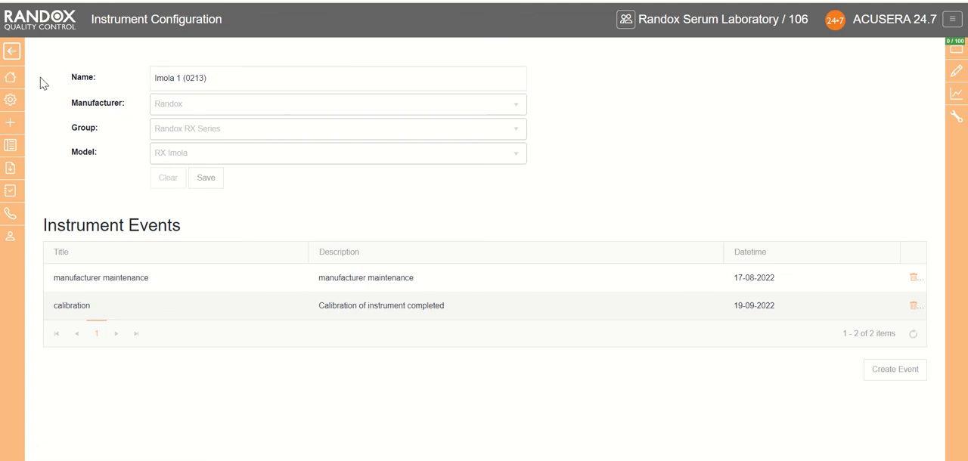
From Home, open Charts for the Albumin (Imola 1) test with Date From 05 April 2019.
{"action": "left_click", "coordinate": [12, 79]}
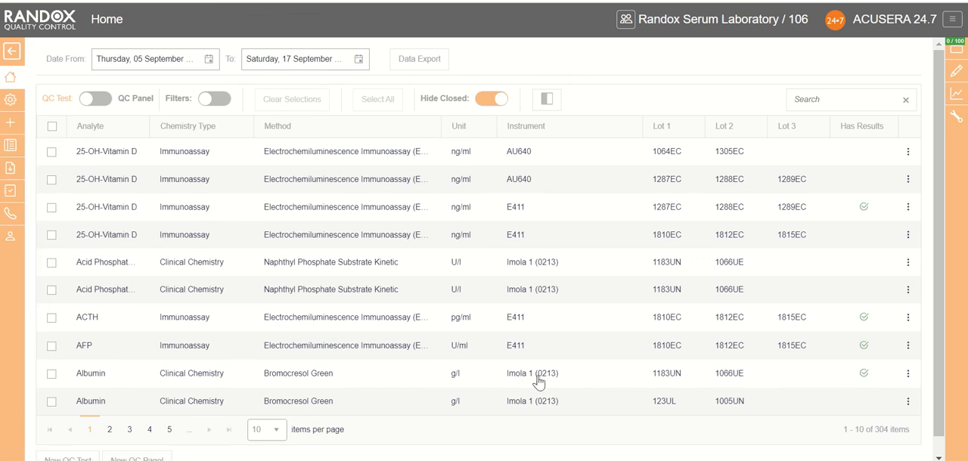
{"action": "mouse_move", "coordinate": [50, 378]}
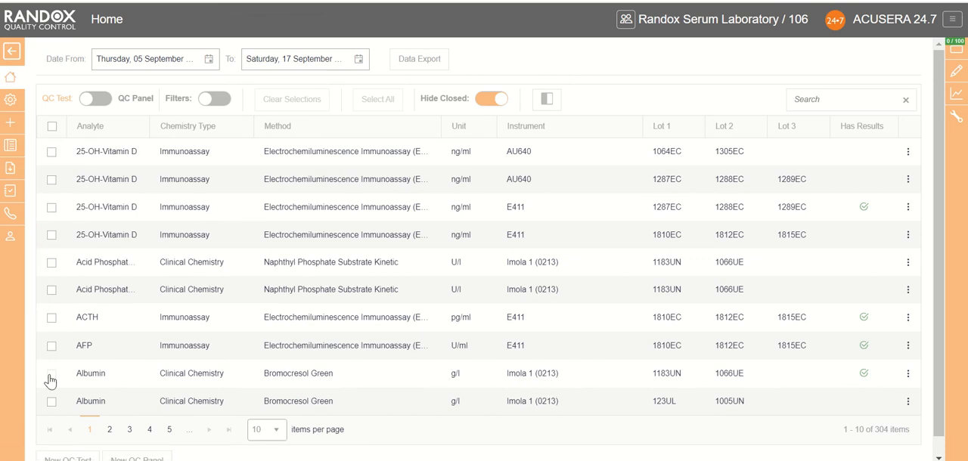
{"action": "left_click", "coordinate": [51, 374]}
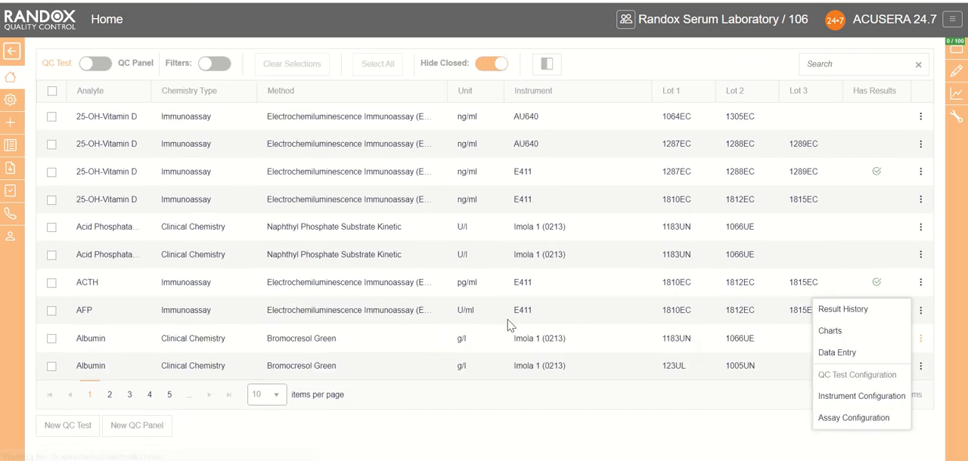
{"action": "left_click", "coordinate": [829, 330]}
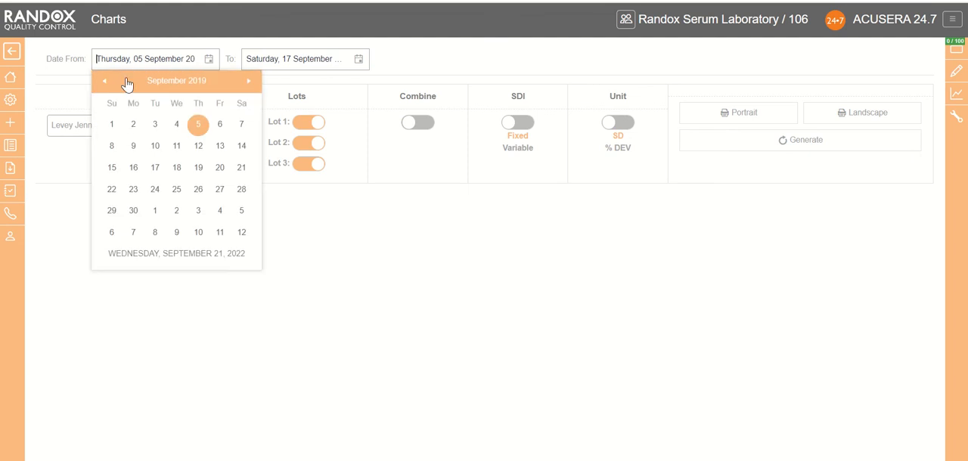
{"action": "left_click", "coordinate": [105, 81]}
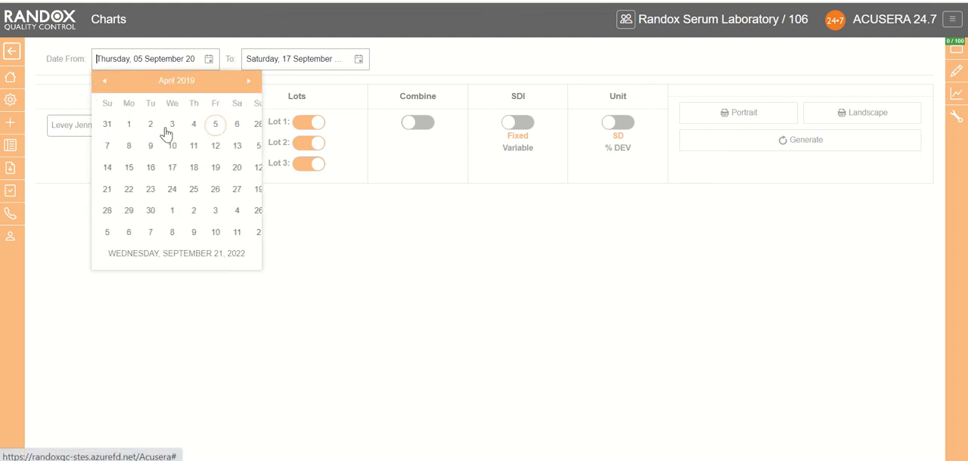
{"action": "left_click", "coordinate": [215, 124]}
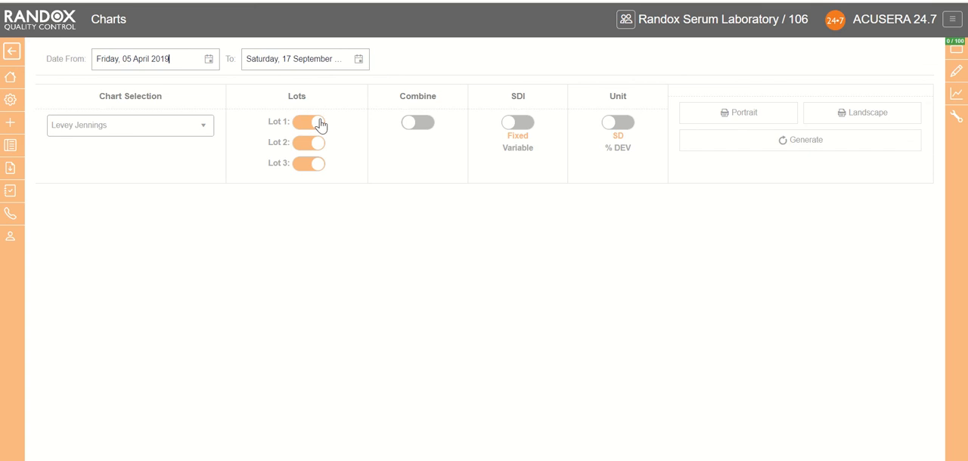
Generate the Levey-Jennings chart, view the red event lines near September 2022, then reset the zoom.
{"action": "left_click", "coordinate": [799, 139]}
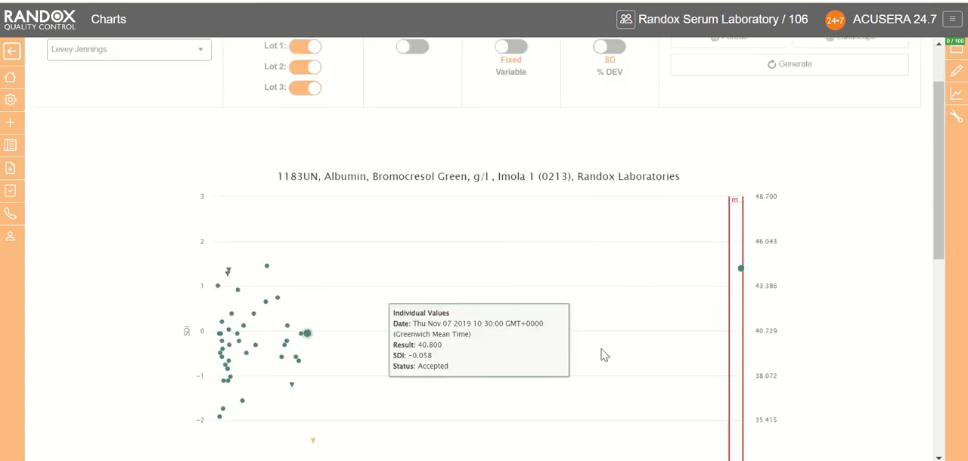
{"action": "scroll", "scroll_direction": "down", "scroll_amount": 3}
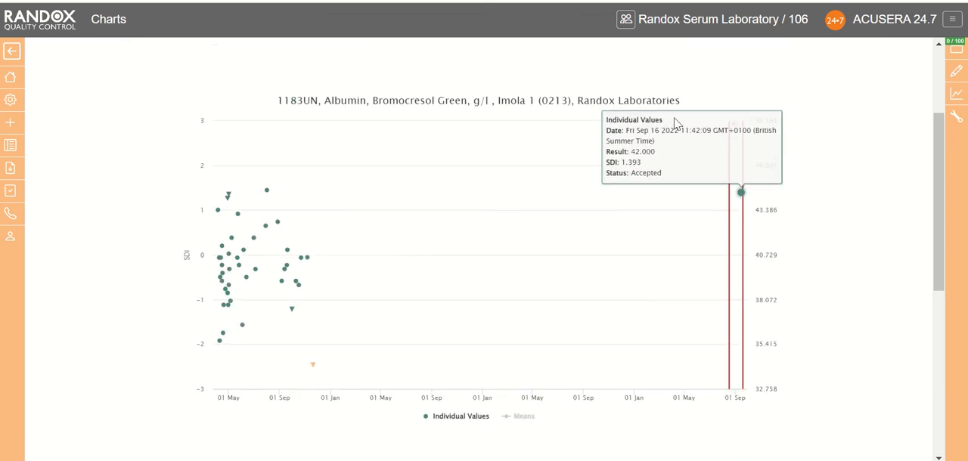
{"action": "mouse_move", "coordinate": [732, 327]}
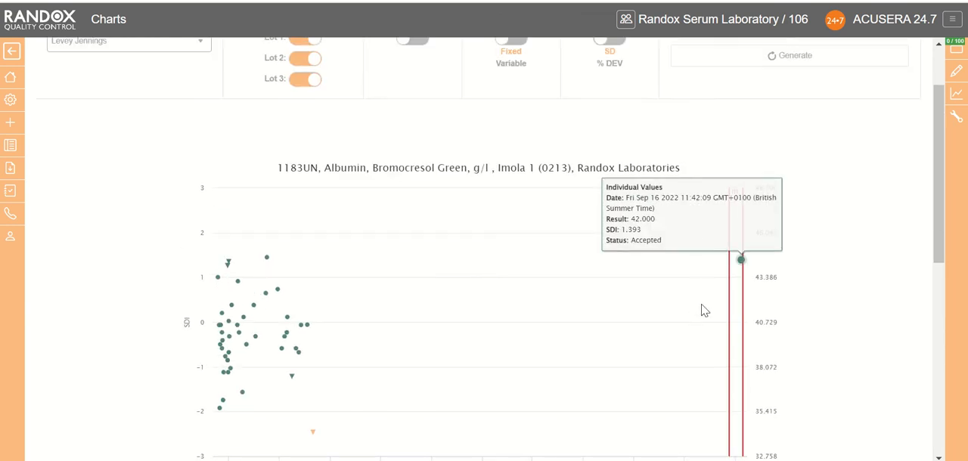
{"action": "scroll", "scroll_direction": "down", "scroll_amount": 3}
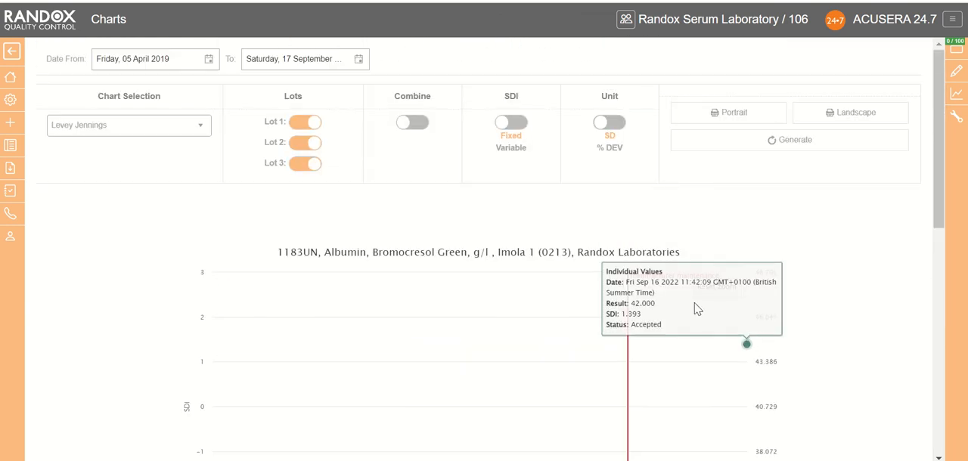
{"action": "scroll", "scroll_direction": "down", "scroll_amount": 3}
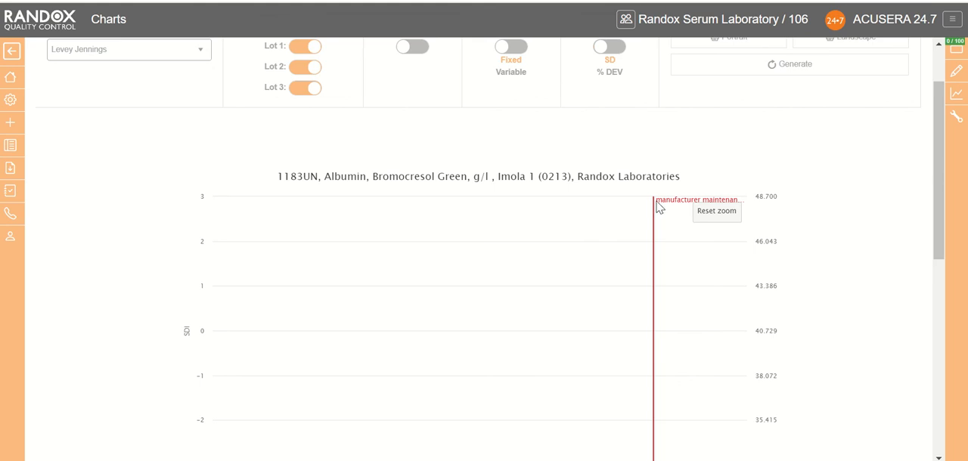
{"action": "scroll", "scroll_direction": "down", "scroll_amount": 3}
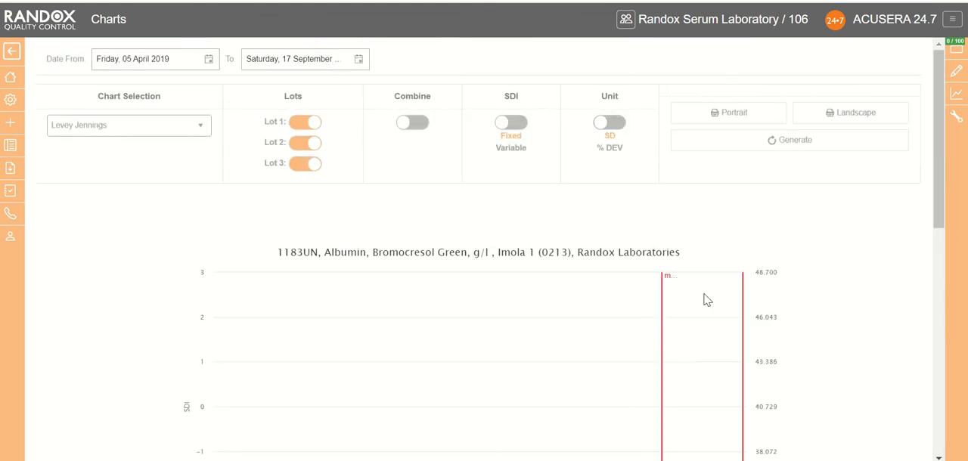
{"action": "left_click", "coordinate": [790, 139]}
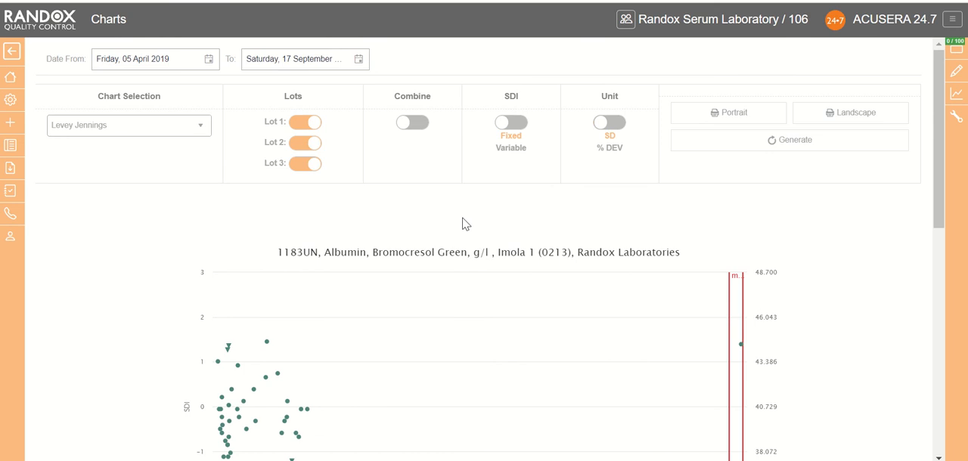